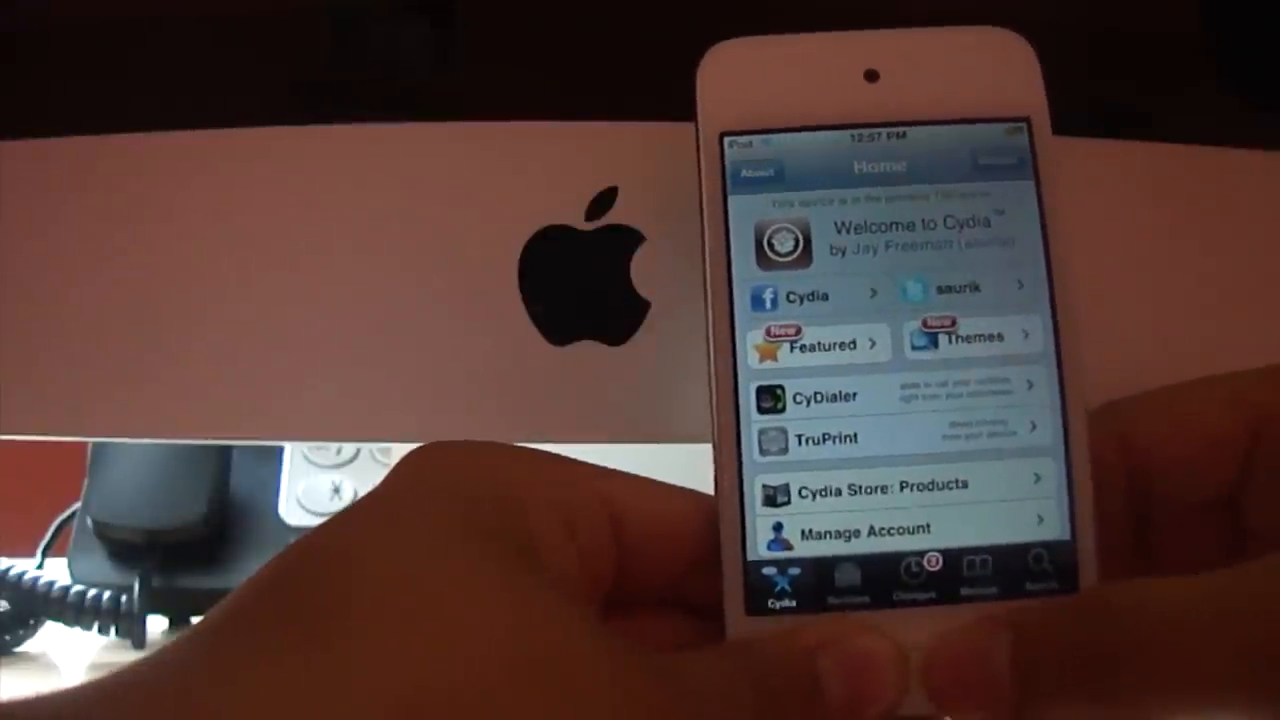
Add cydia.bassamkassem.com as a new source from Manage > Sources.
click(982, 578)
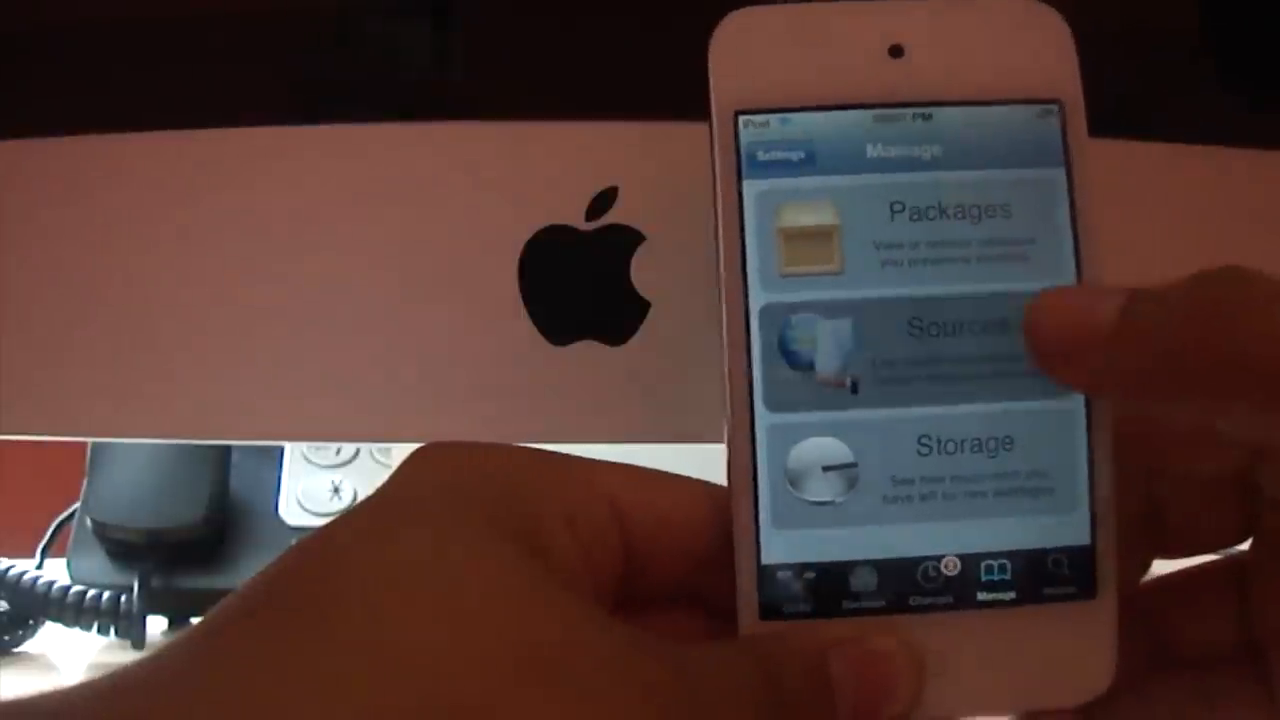
click(950, 340)
text(//cydia.bassamkassem.com)
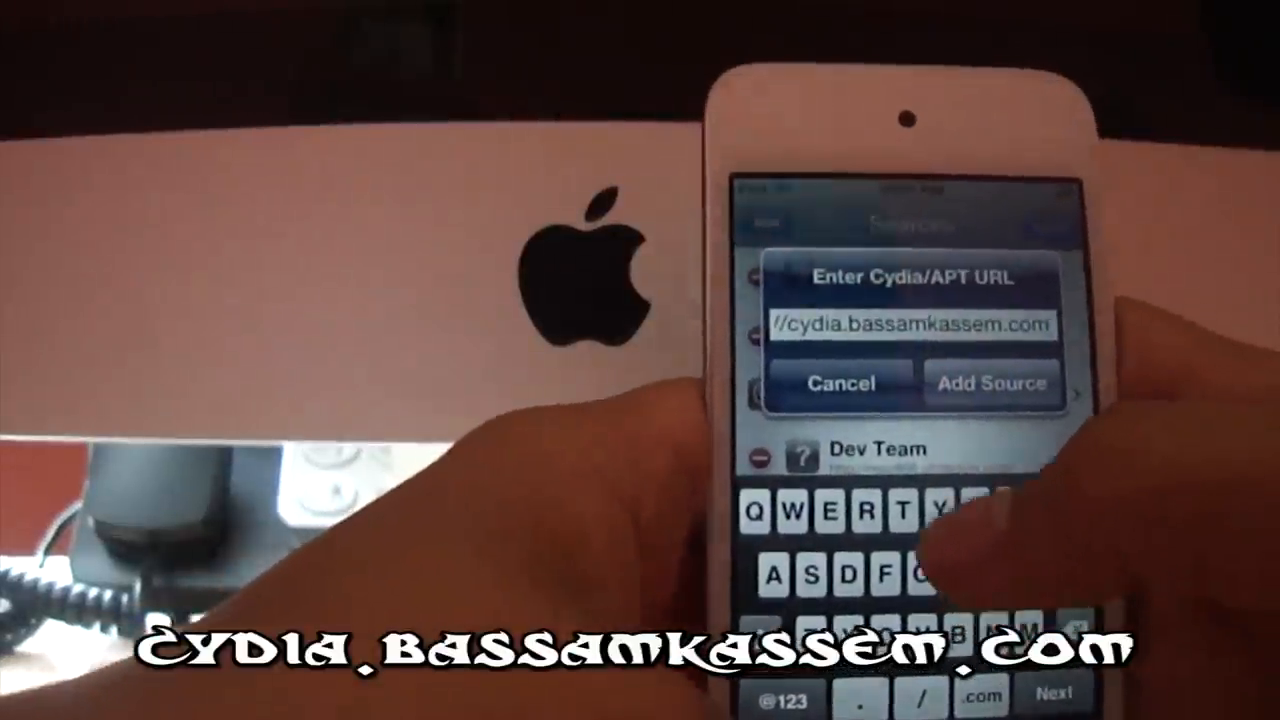
click(992, 384)
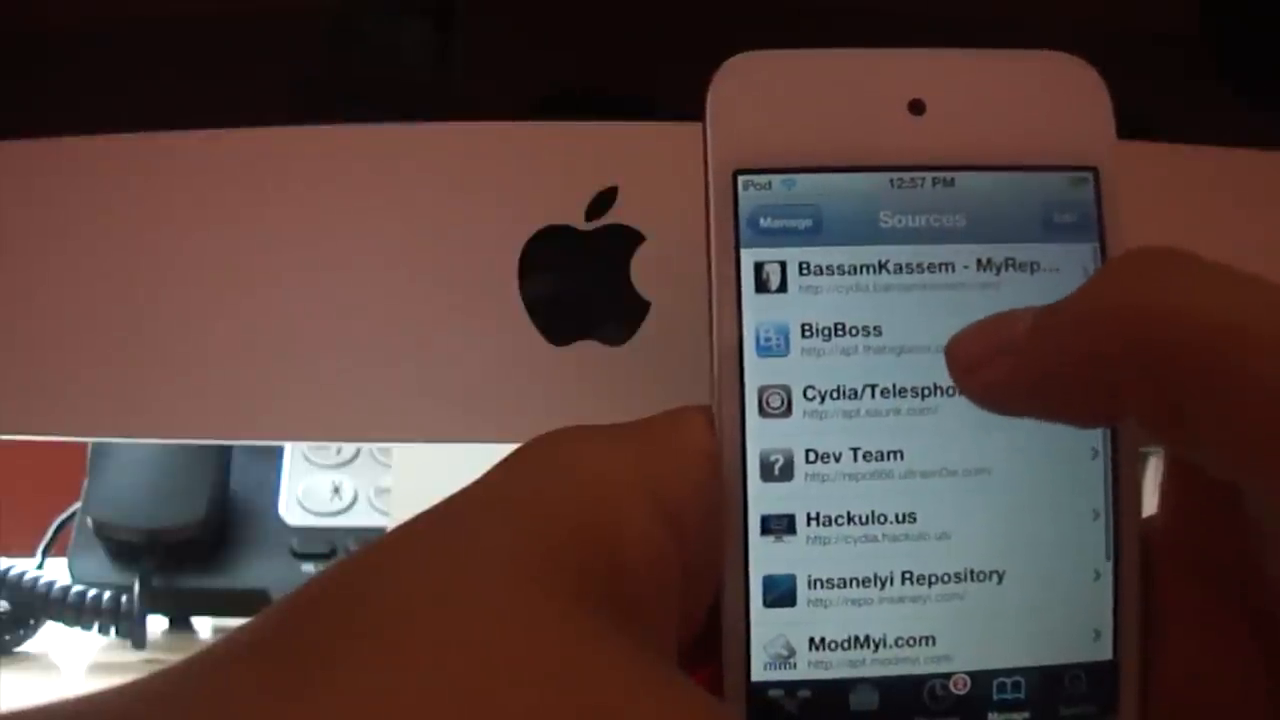
Browse the BassamKassem repository's packages down to the [Ac!D]Siri entry.
click(890, 276)
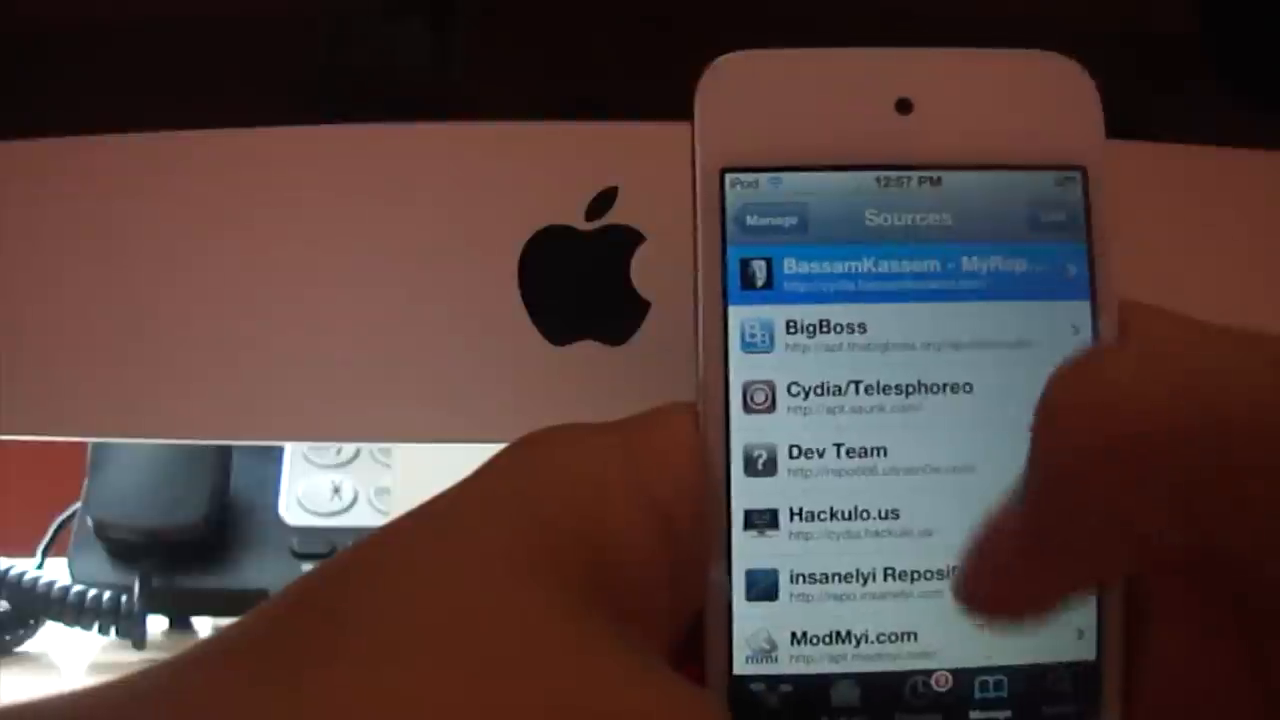
click(896, 272)
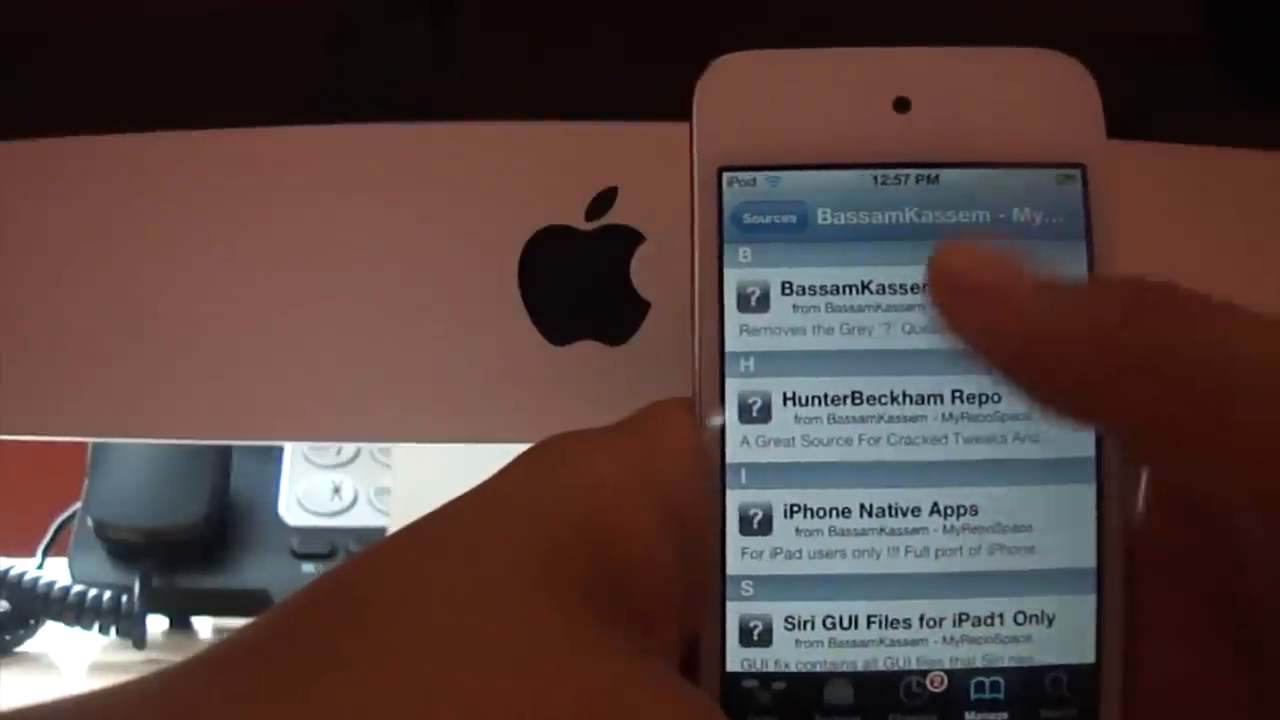
scroll(down, 3)
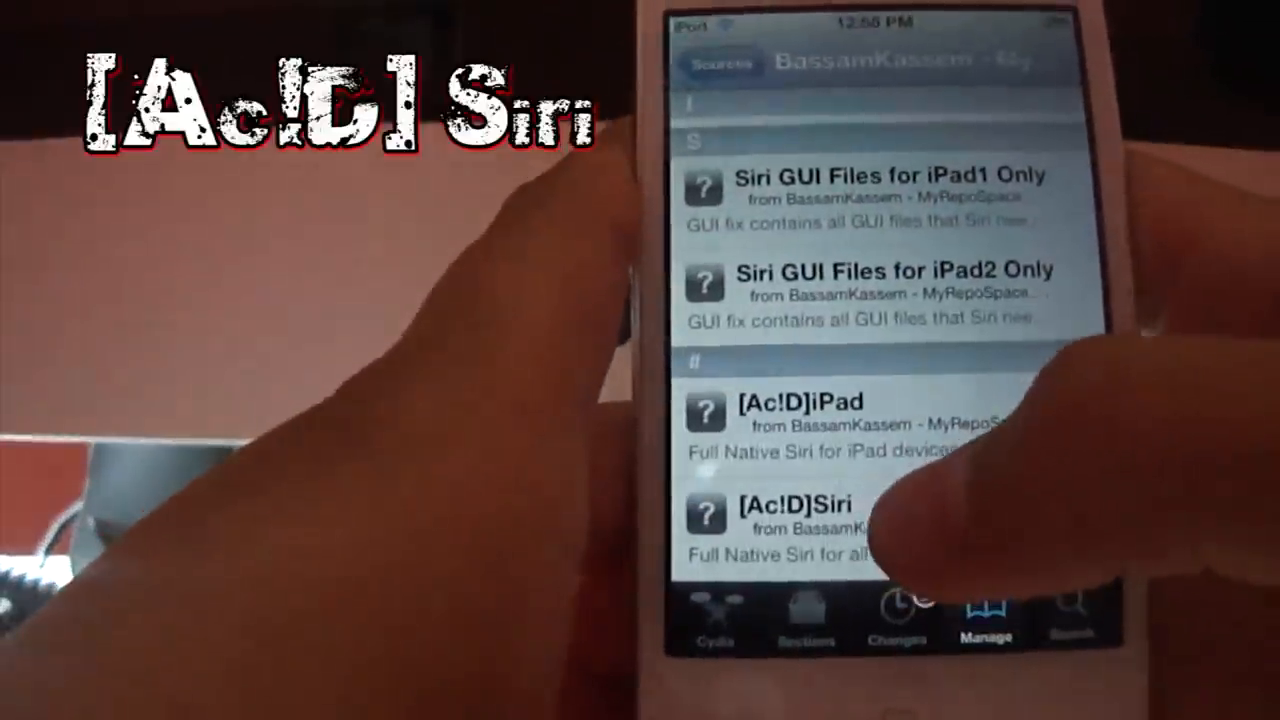
click(800, 516)
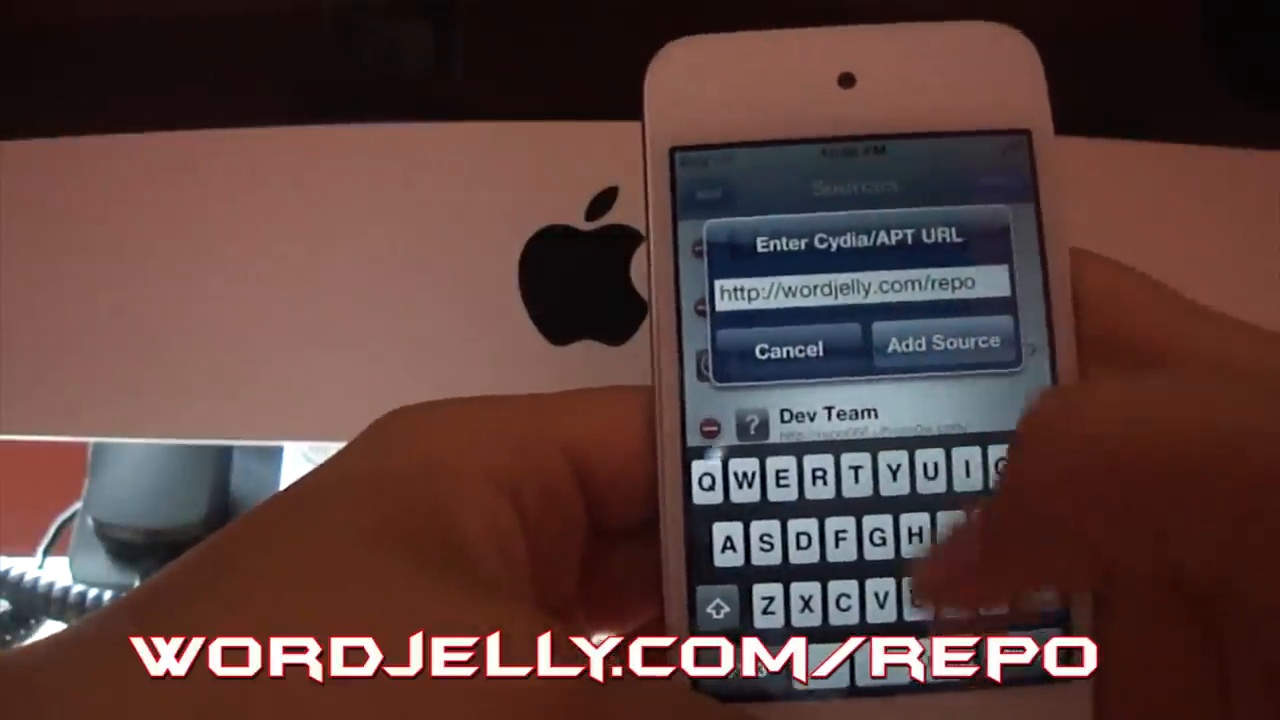
click(940, 342)
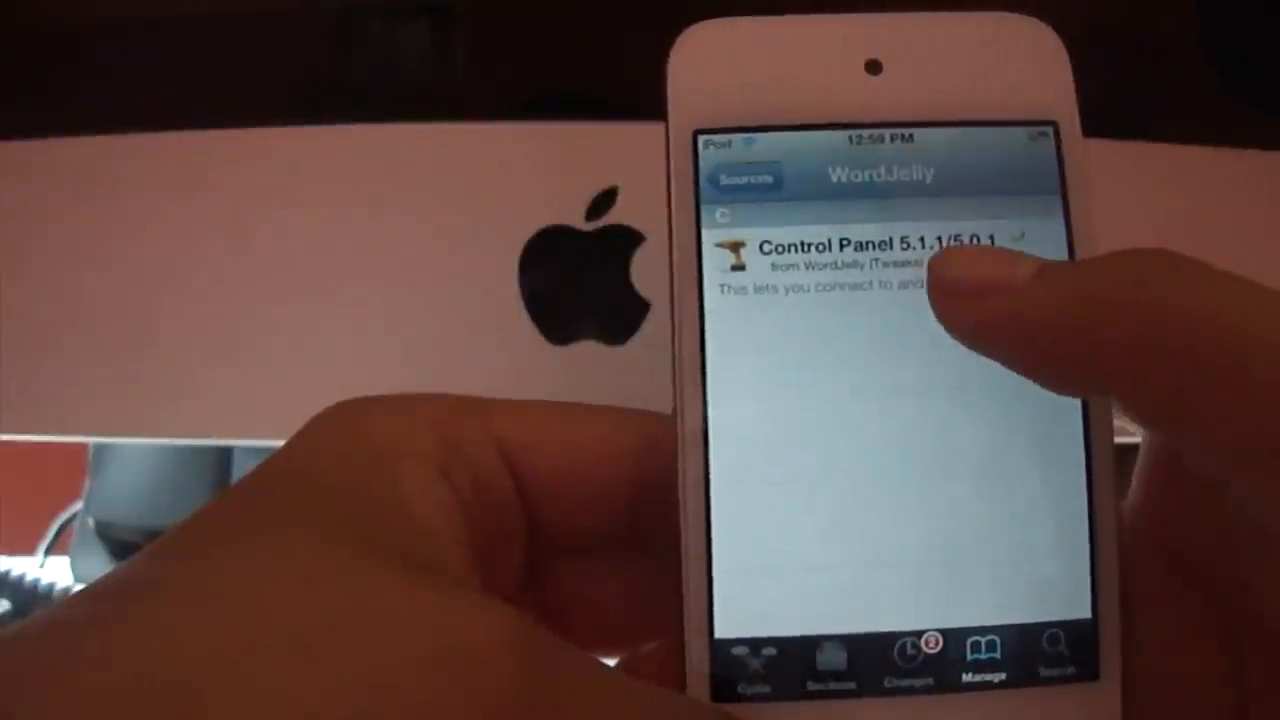
click(850, 260)
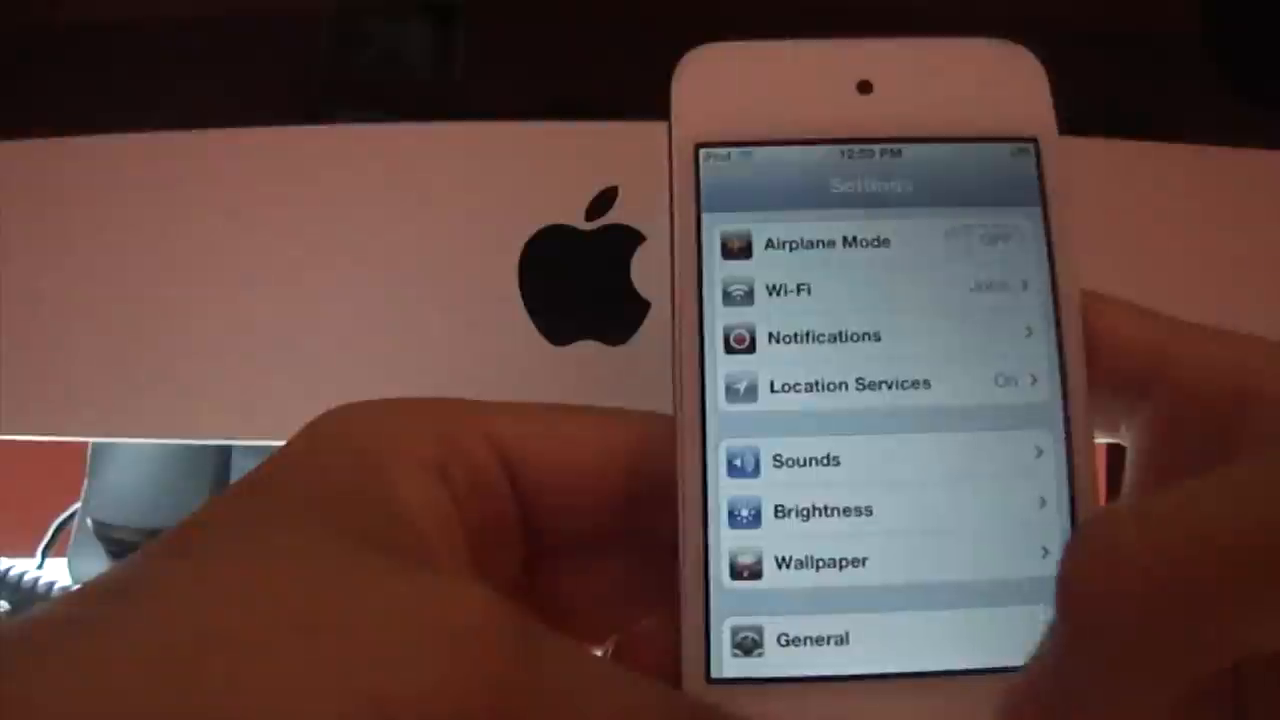
Scroll Settings down to the [Ac!d]Siri and WordJelly entries and enter a tweak's settings page.
scroll(down, 3)
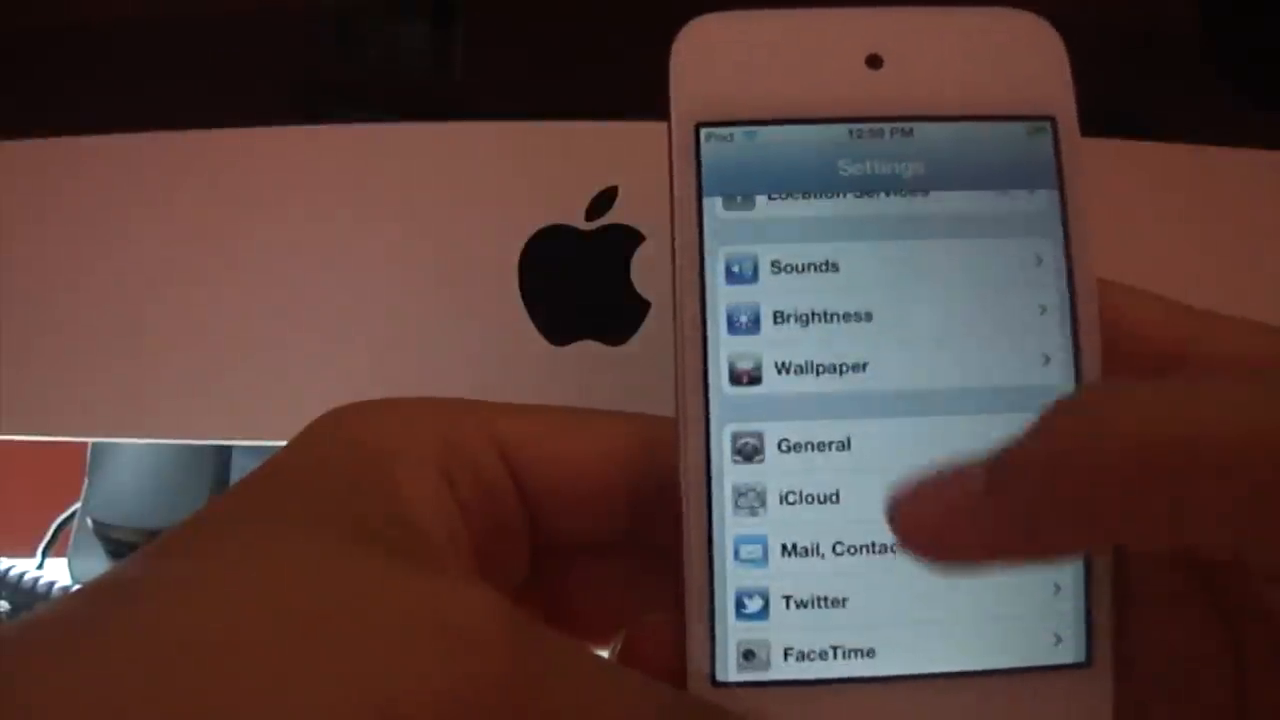
scroll(down, 3)
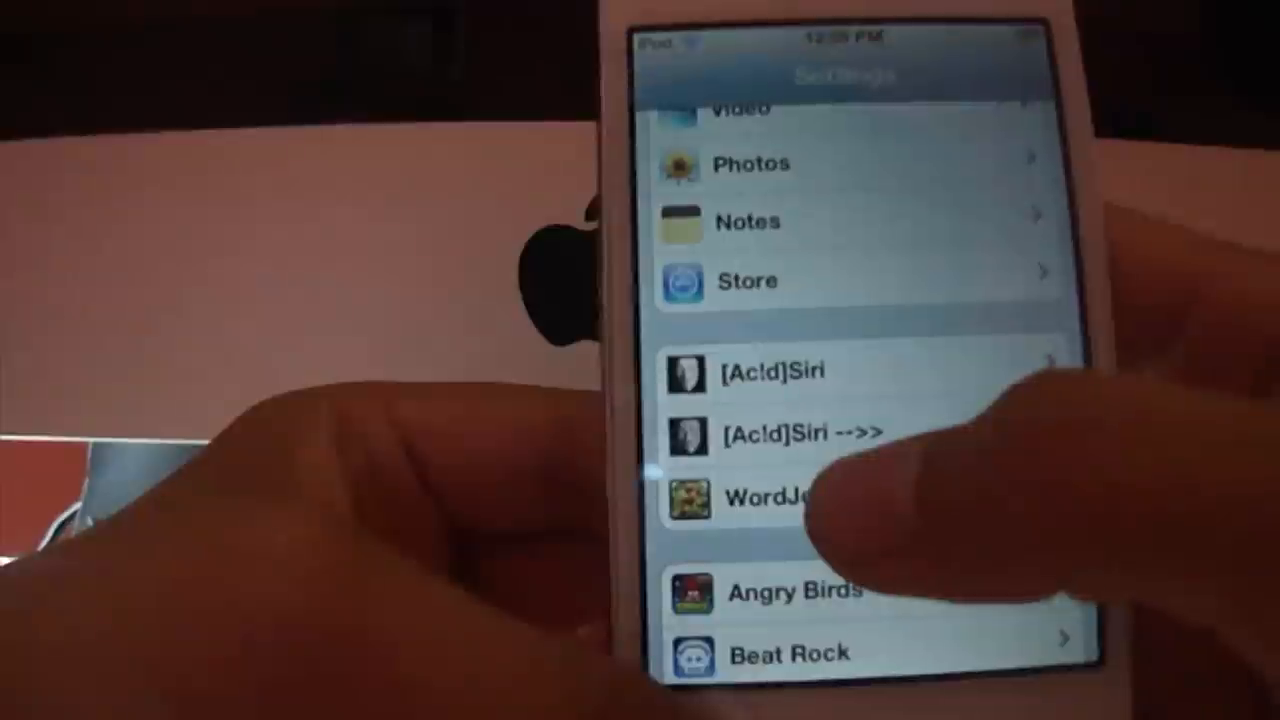
click(780, 498)
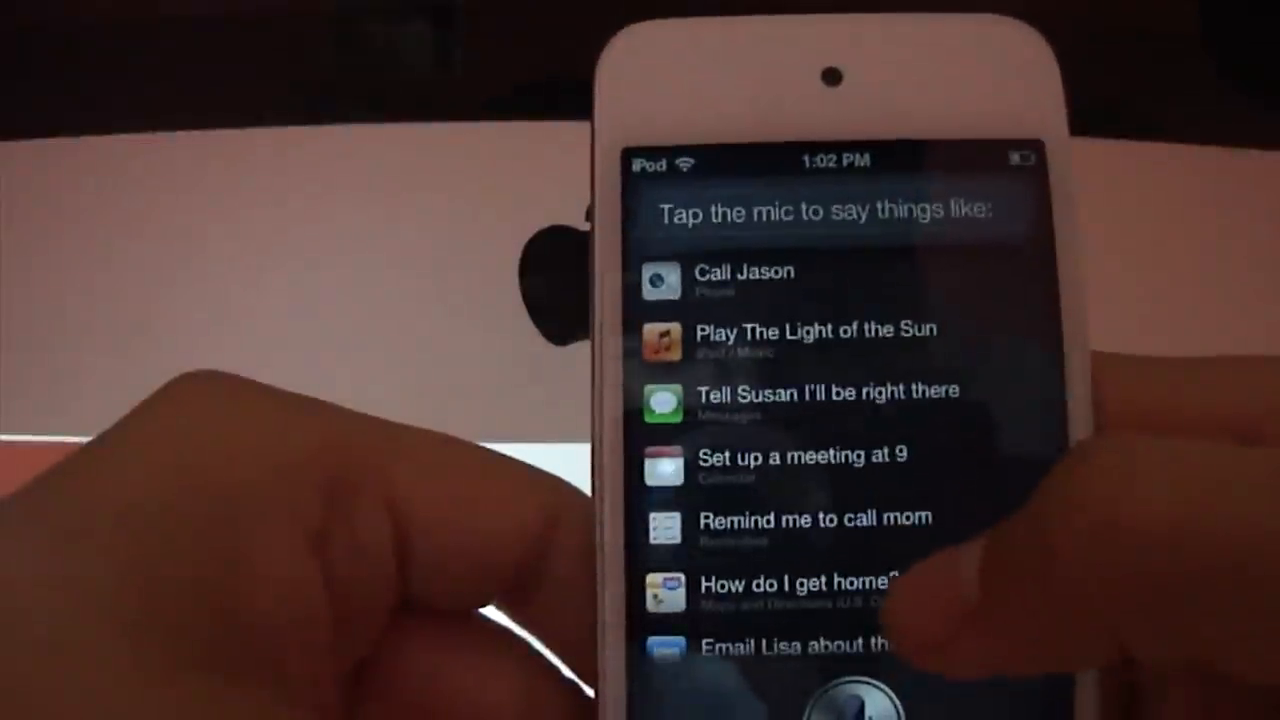
Scroll Siri's suggestion list to the weather, Apple stock and alarm examples.
scroll(down, 3)
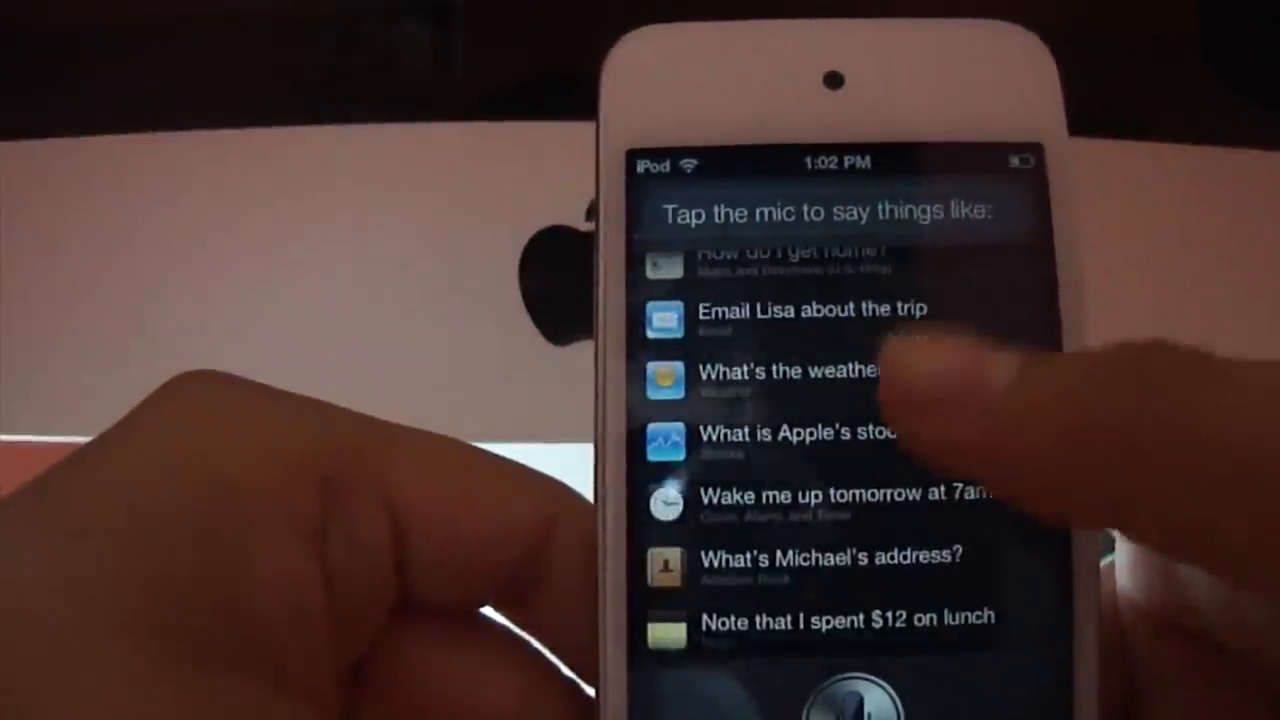